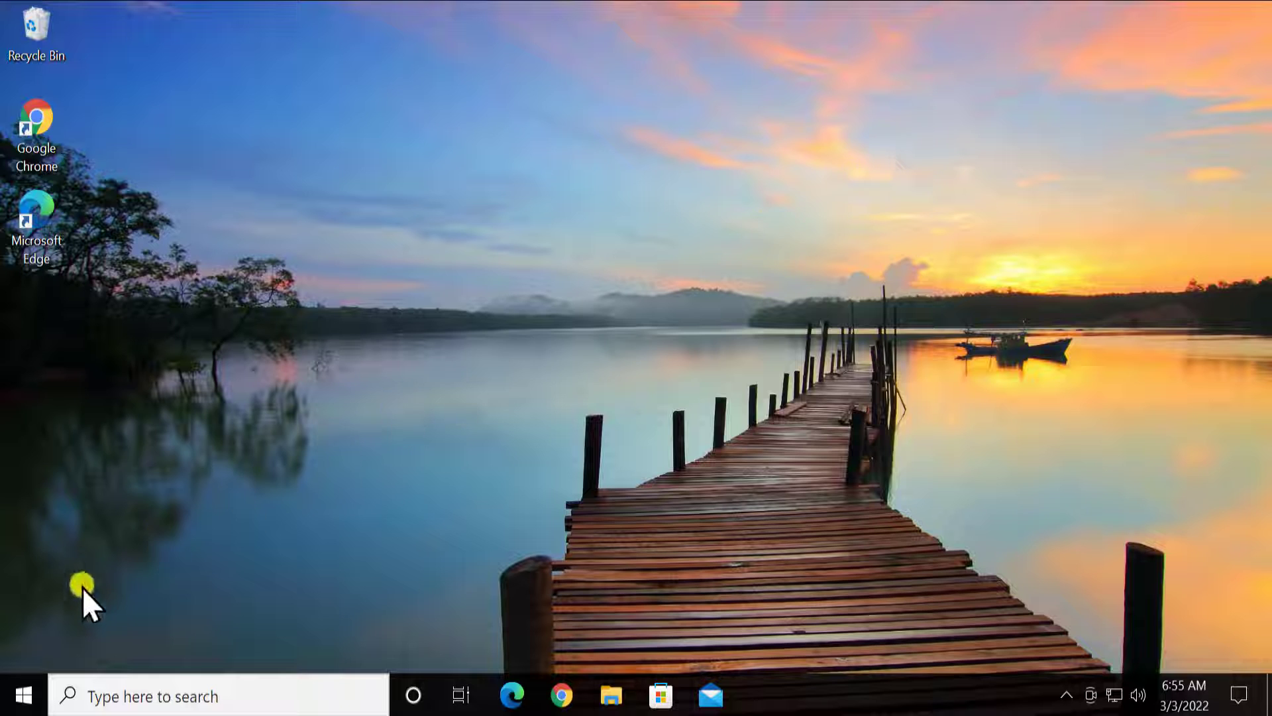
Step: Launch Windows Settings from the Start menu
click(20, 690)
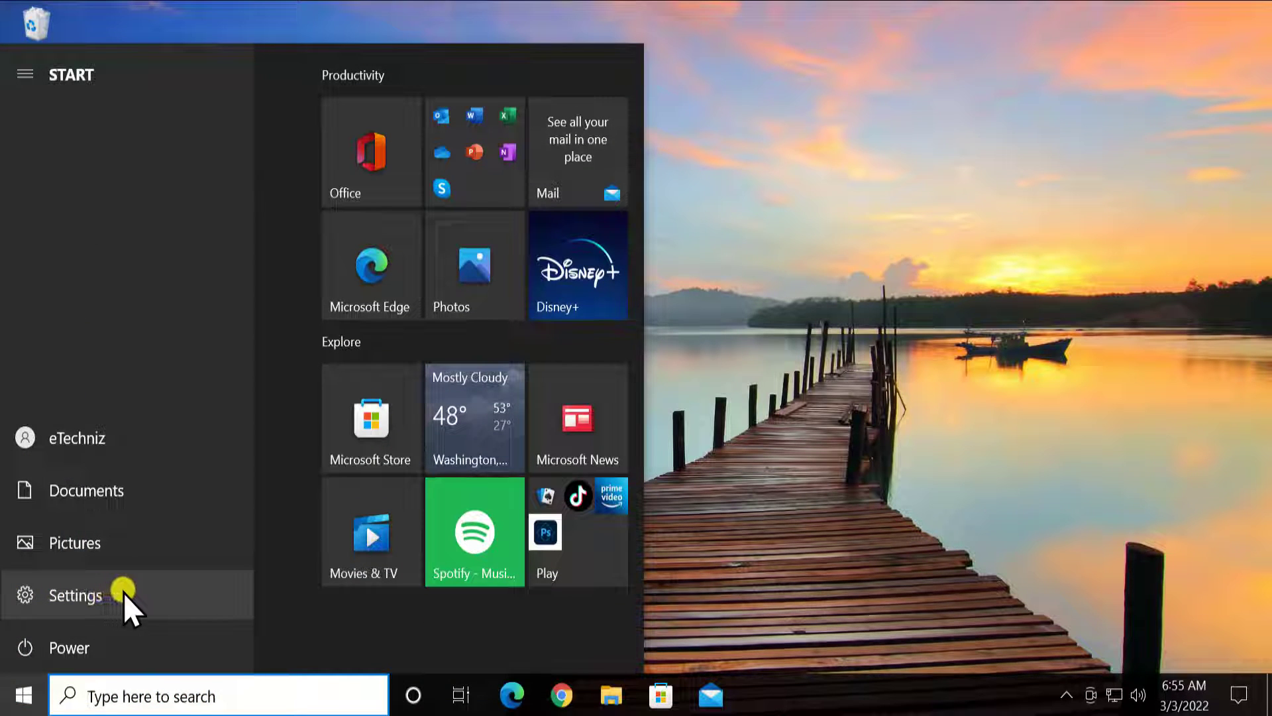
click(76, 595)
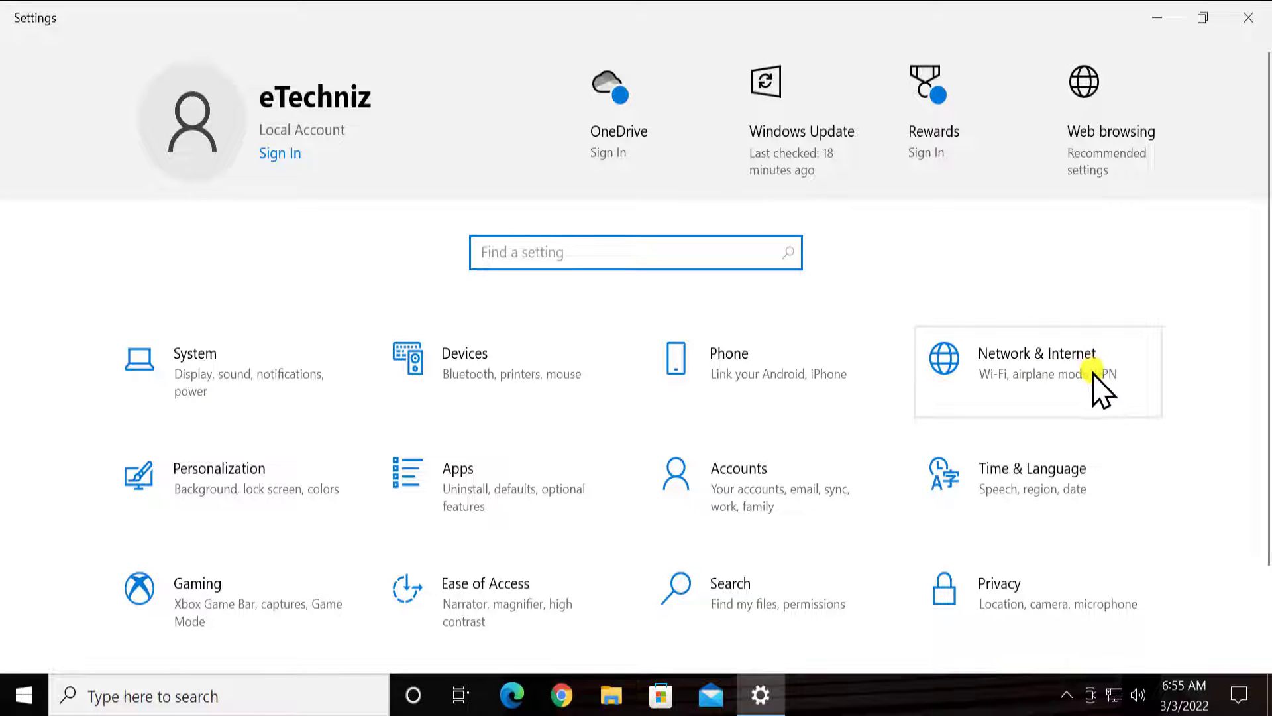
Step: Go to Network & Internet status and follow the Network reset link
click(1037, 371)
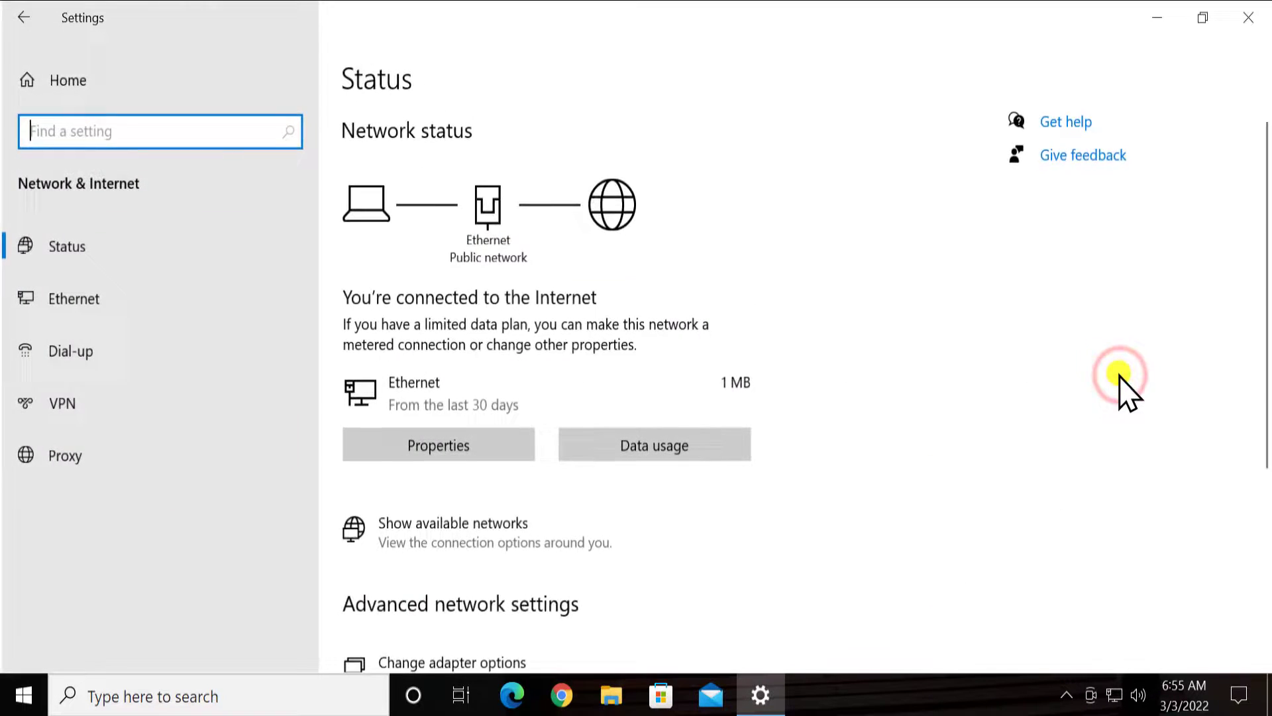
scroll(down, 3)
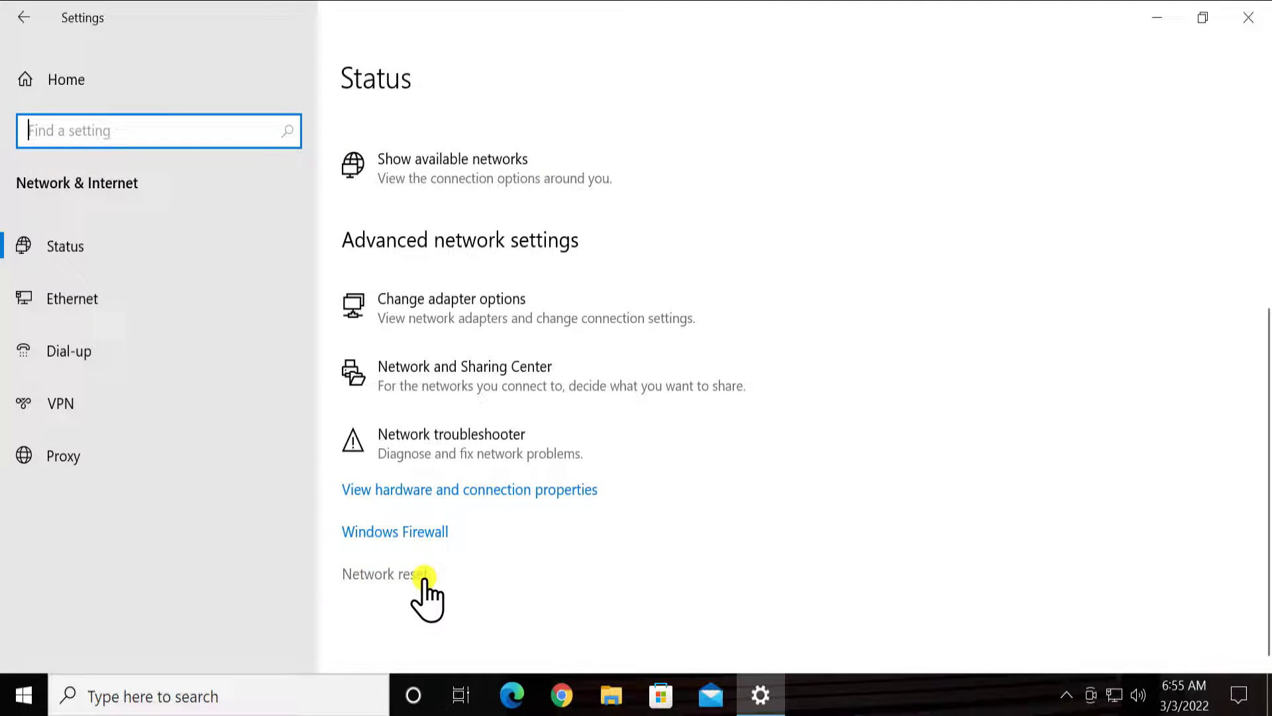
click(381, 574)
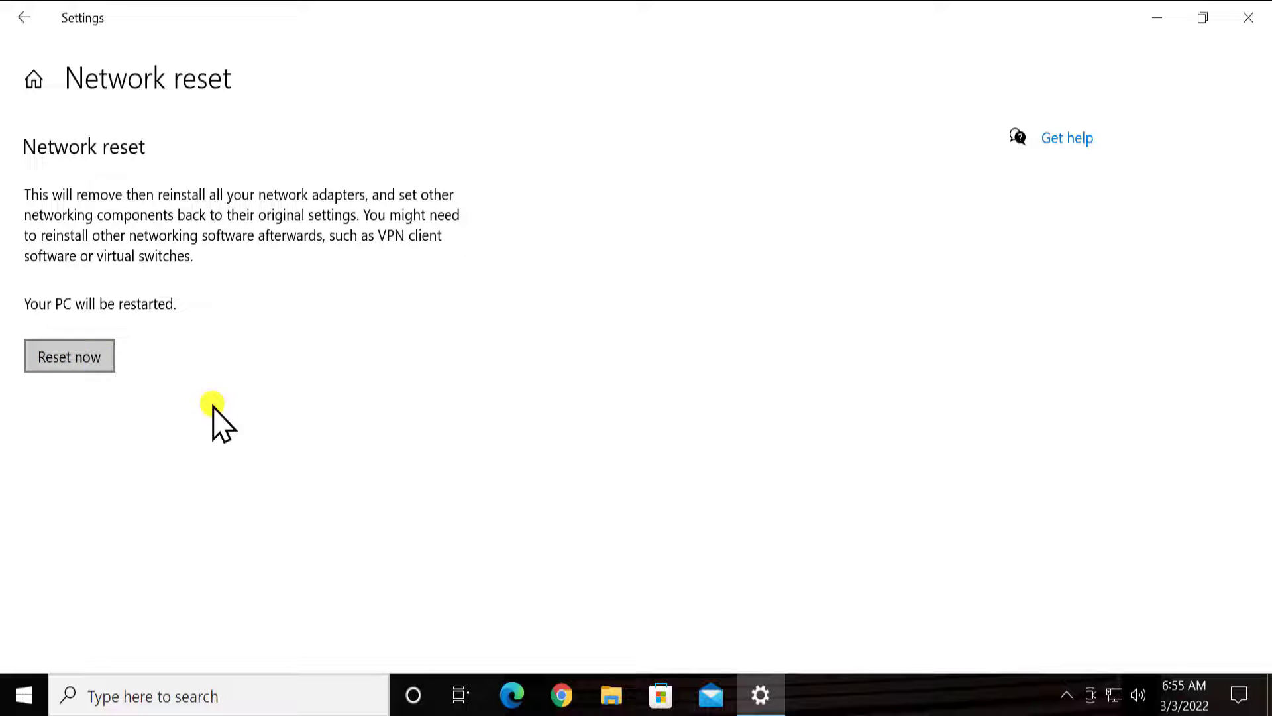
Step: Confirm Reset now for all network settings and close the five-minute shutdown notice
click(69, 356)
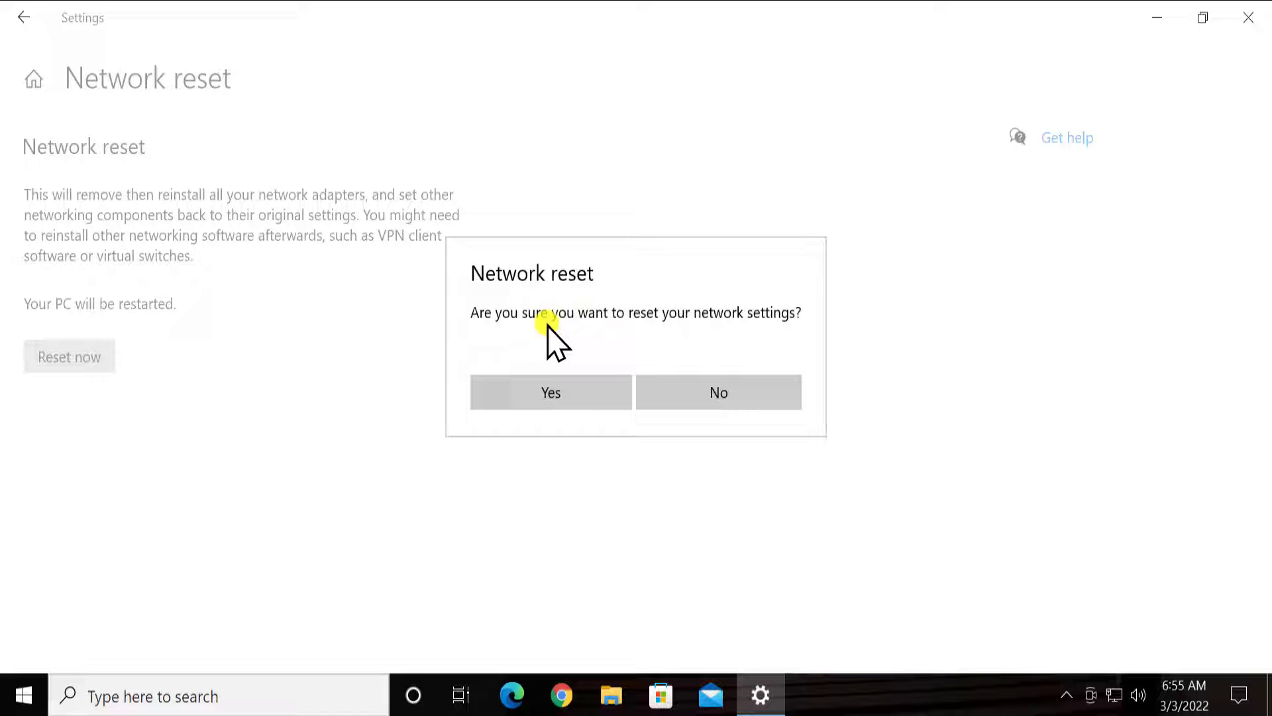
click(534, 381)
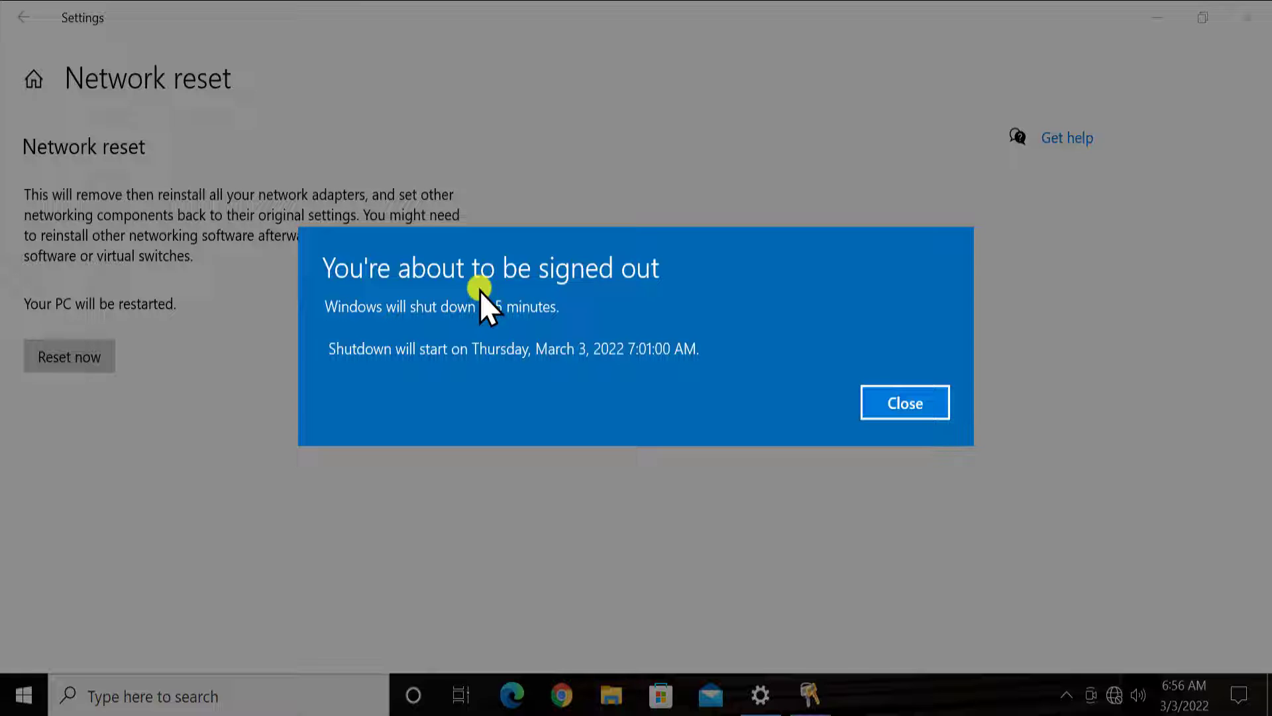
mouse_move(452, 316)
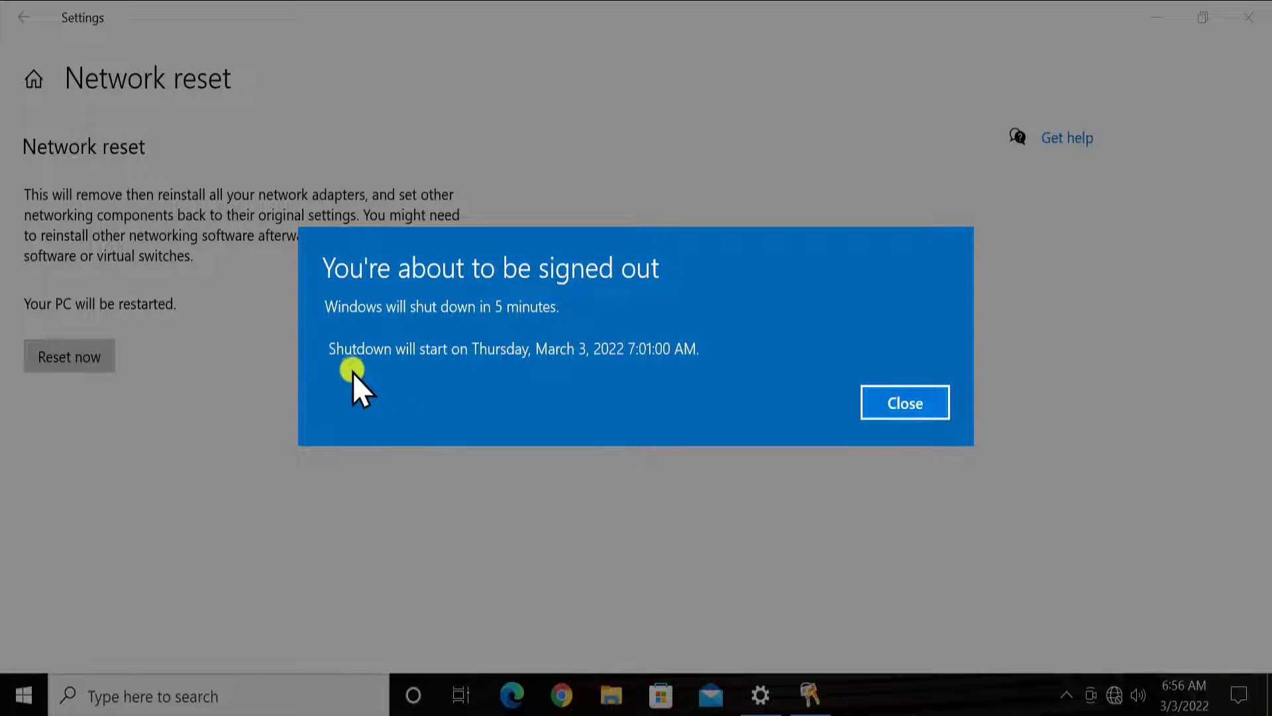
mouse_move(591, 366)
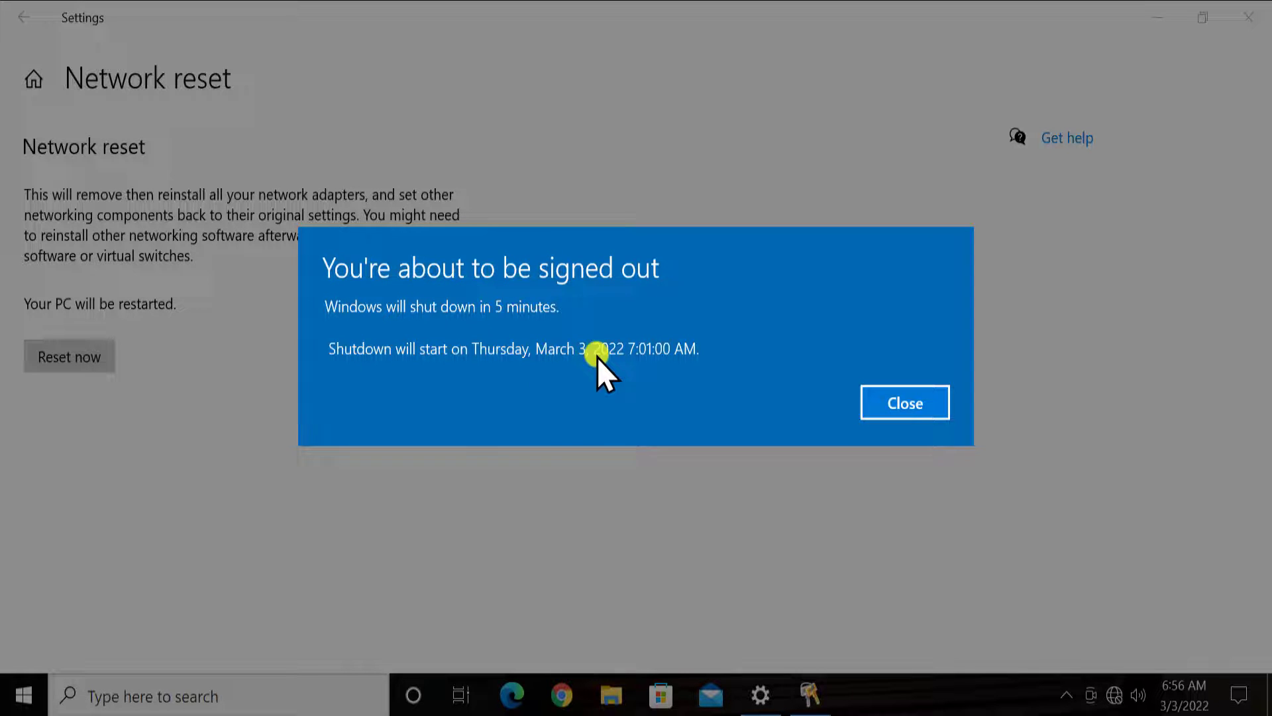
click(905, 403)
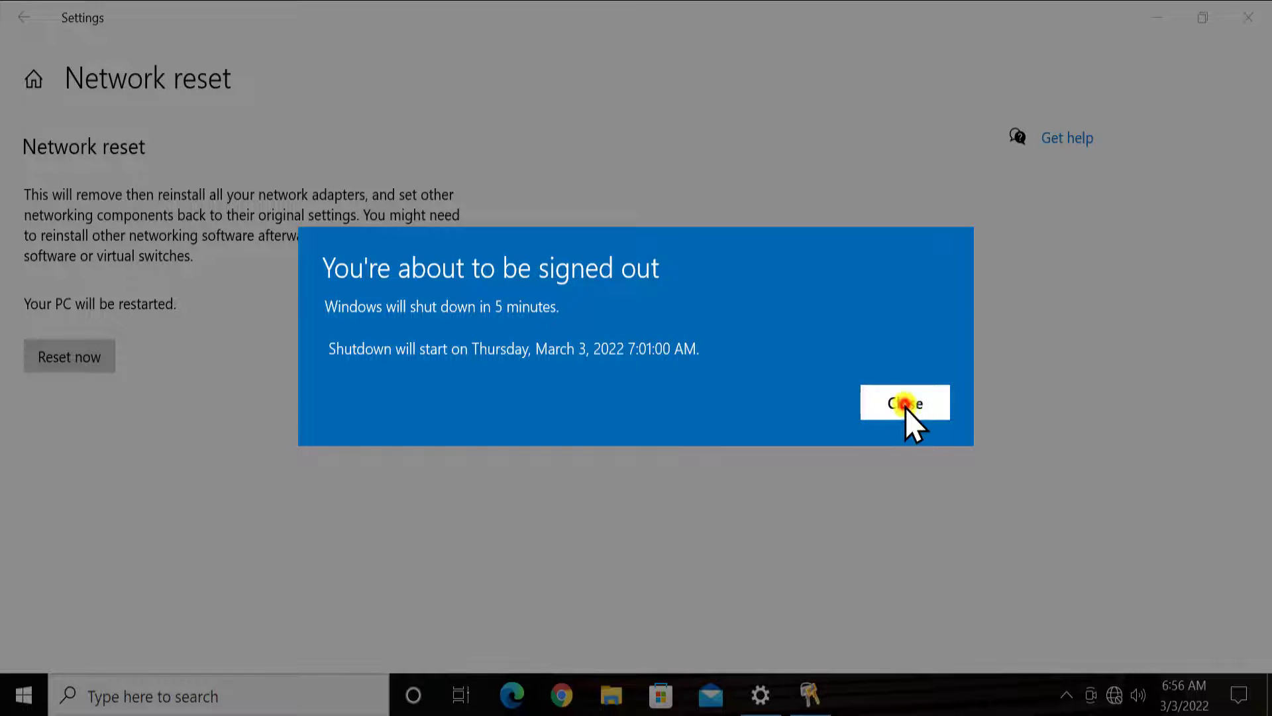
click(906, 404)
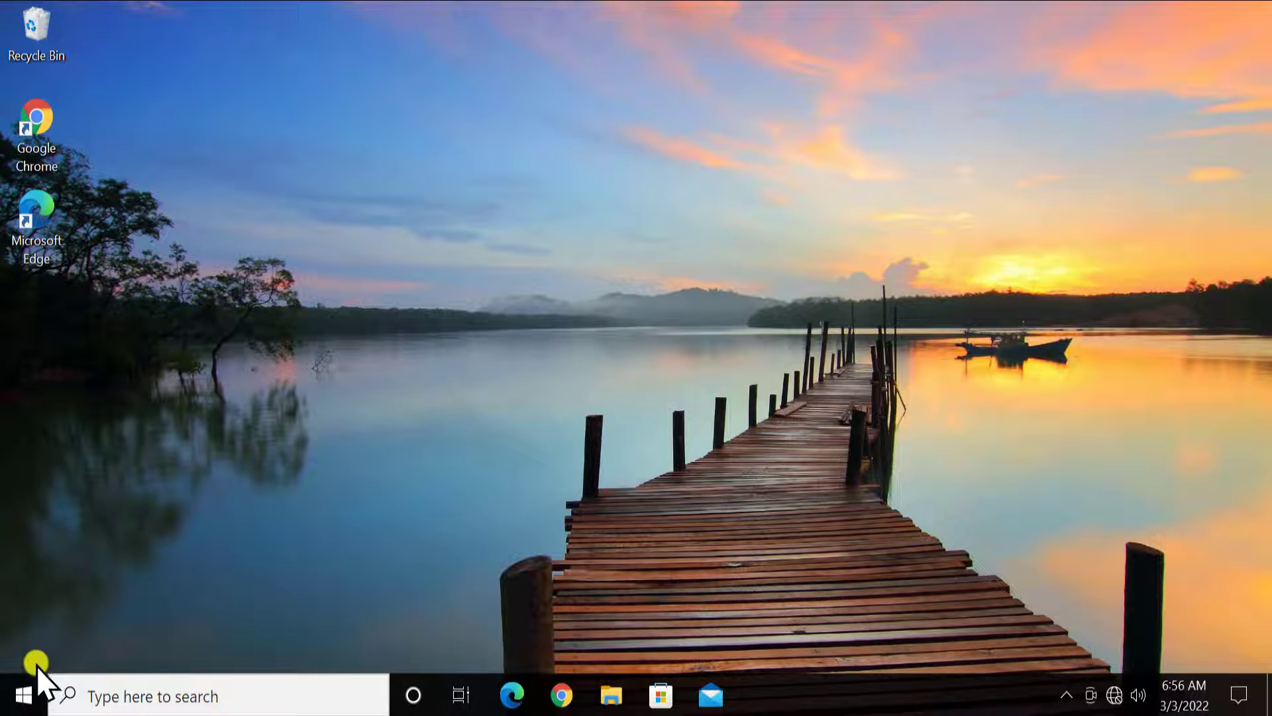
Step: Restart the PC from Start's Power menu, then enter the password and sign in
click(17, 692)
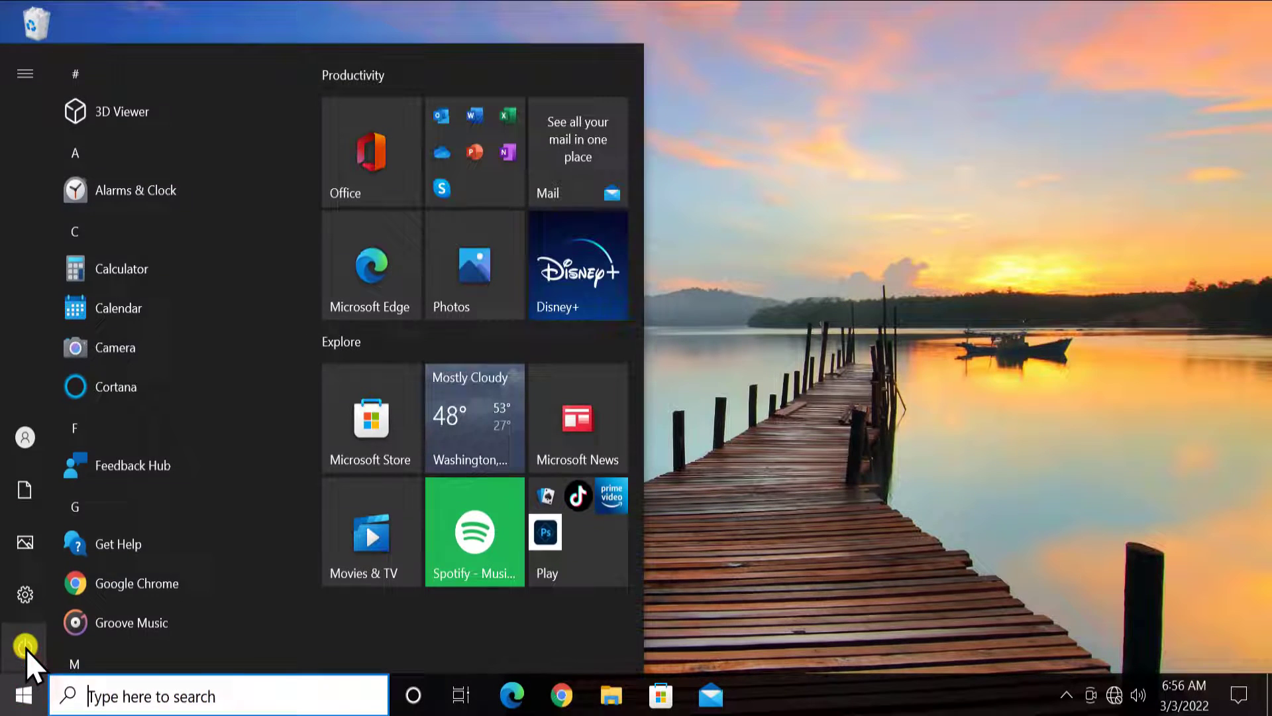
click(22, 641)
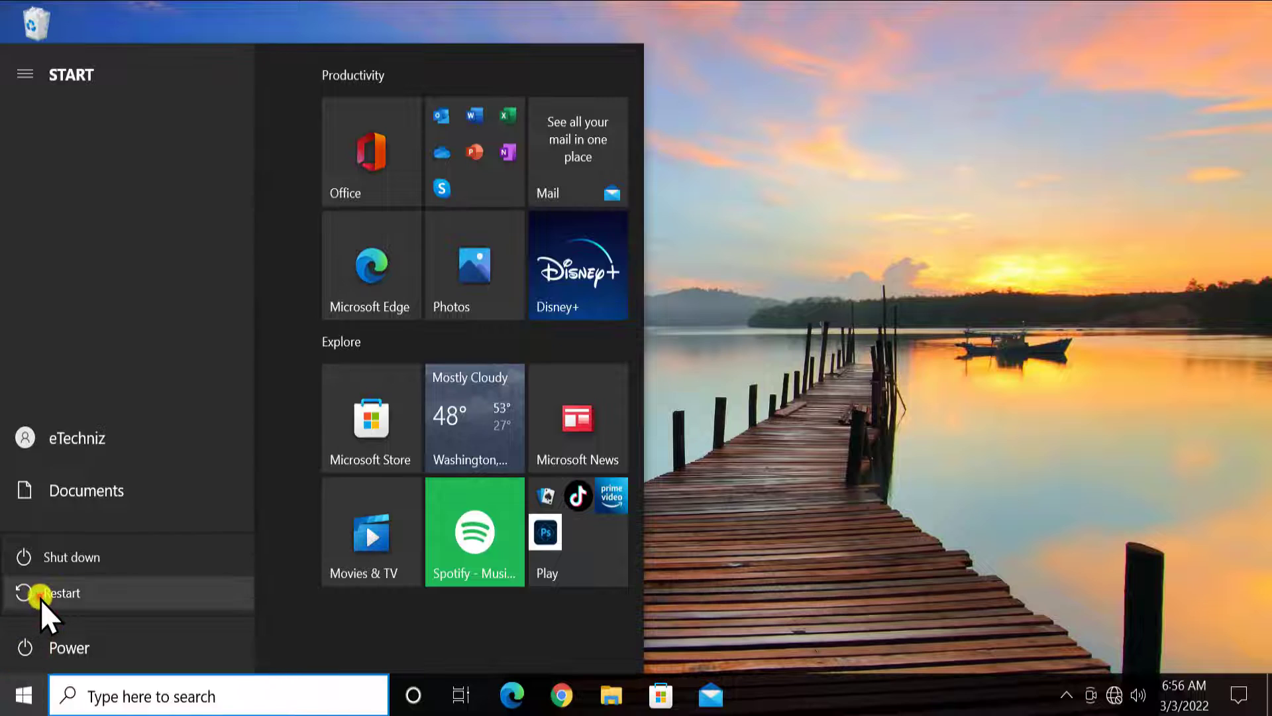
click(60, 593)
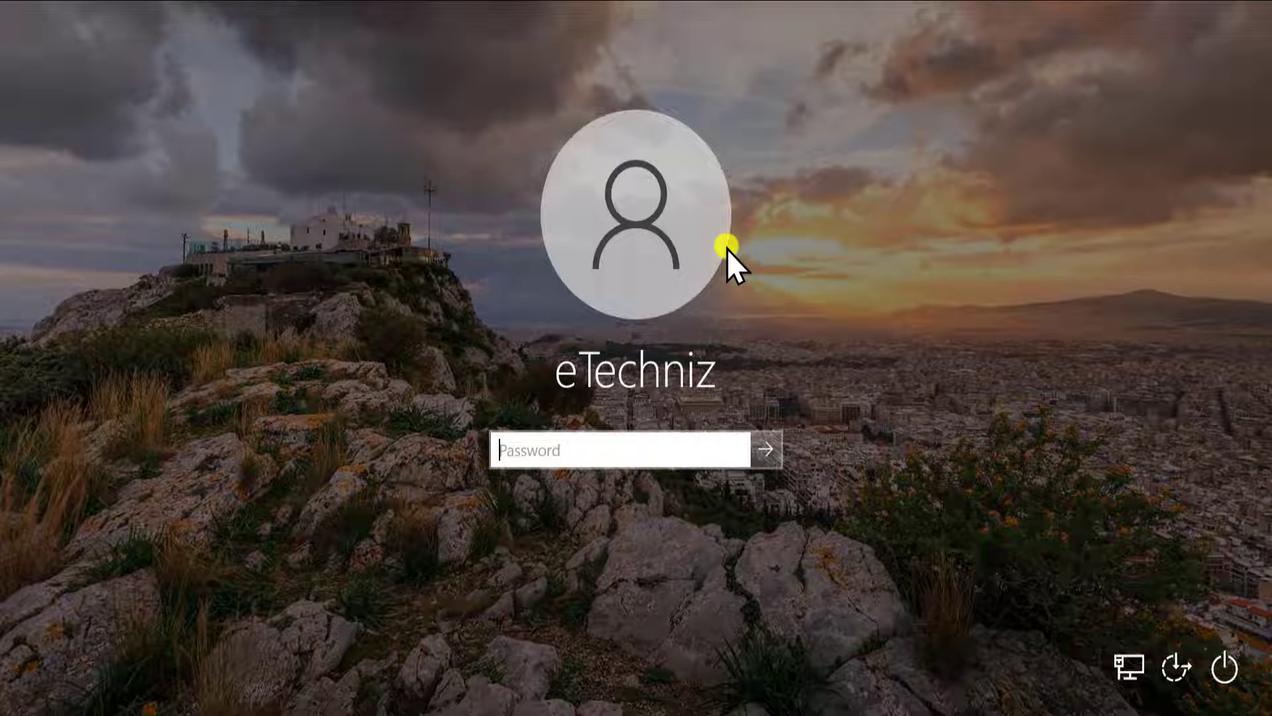
text(•)
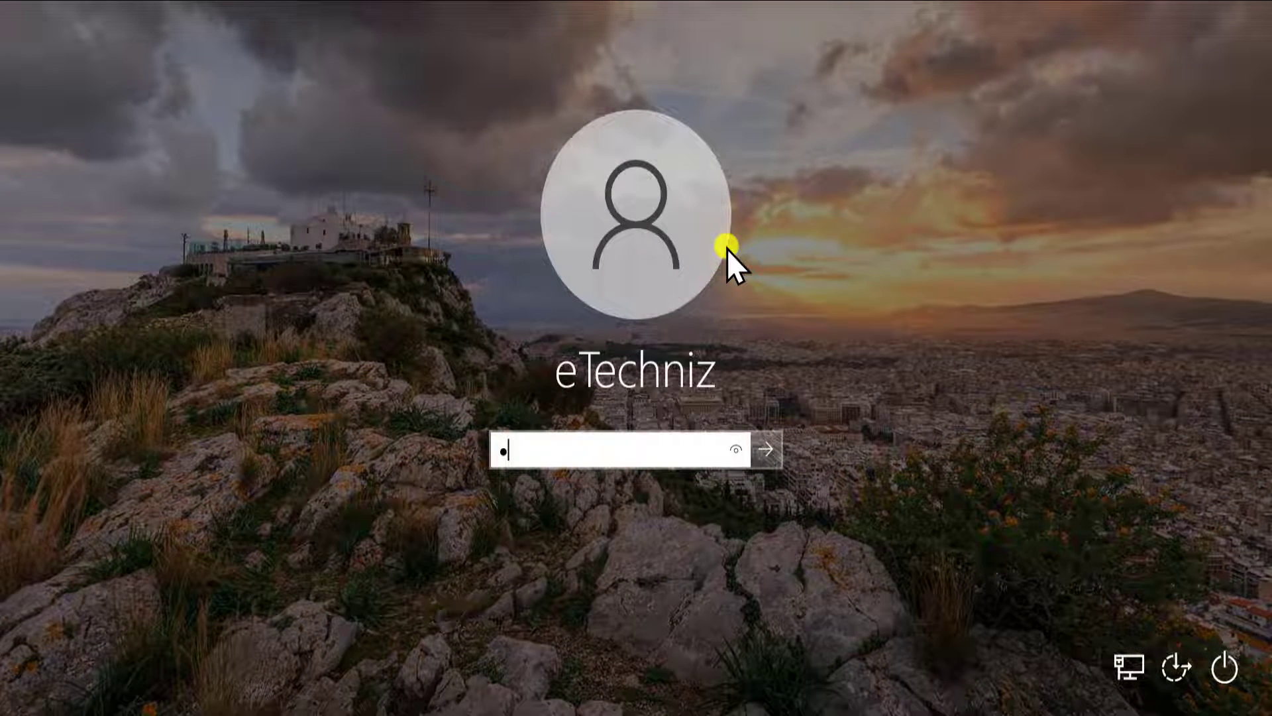
click(766, 449)
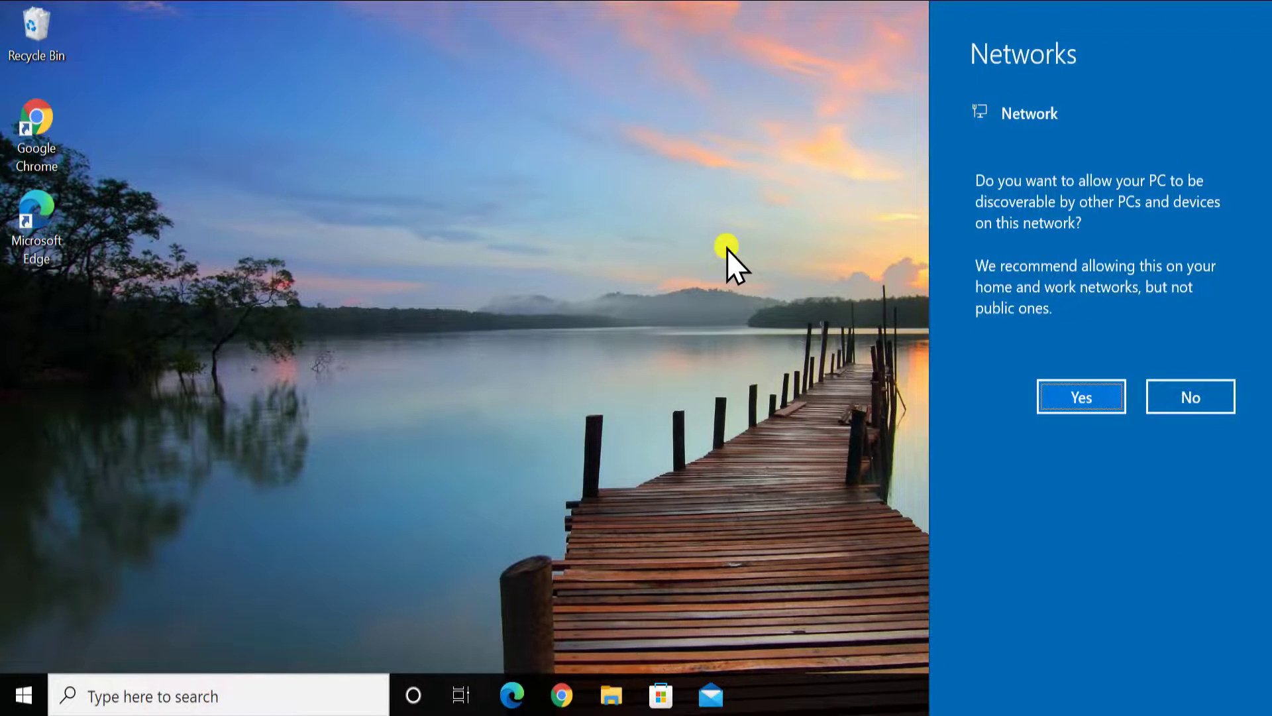
mouse_move(1203, 132)
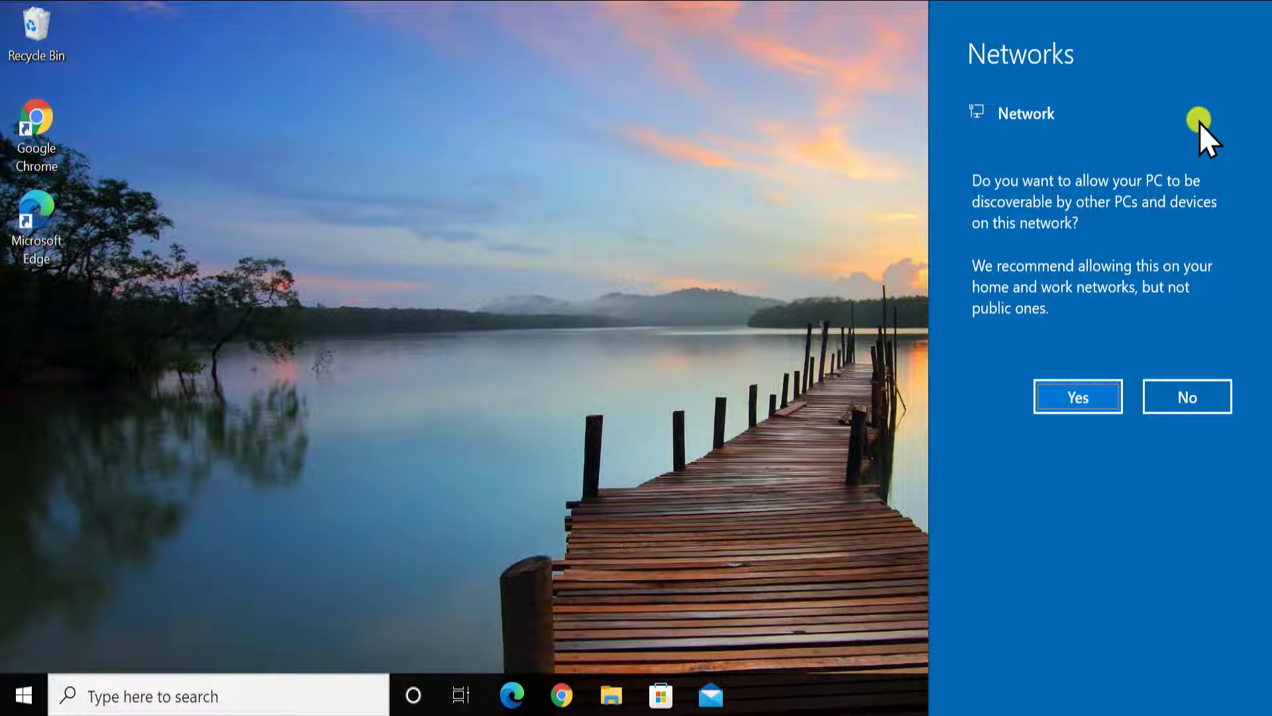
mouse_move(1119, 274)
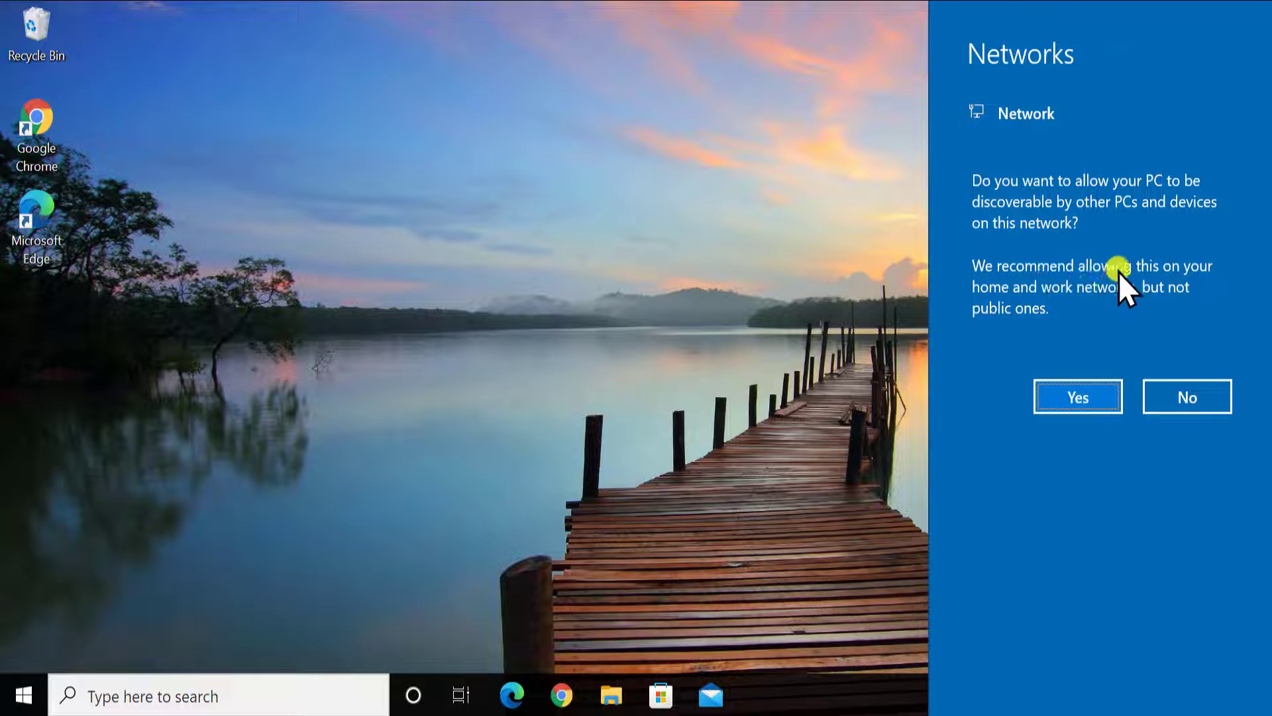
mouse_move(1060, 280)
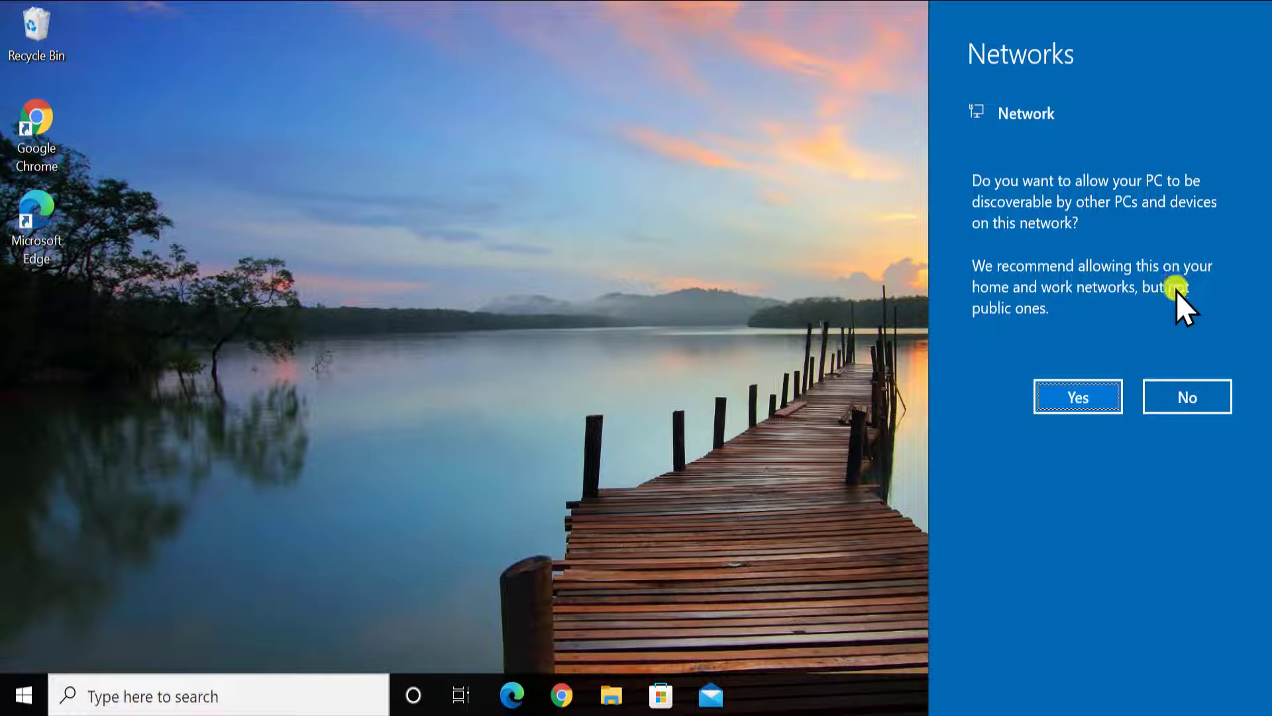
mouse_move(984, 523)
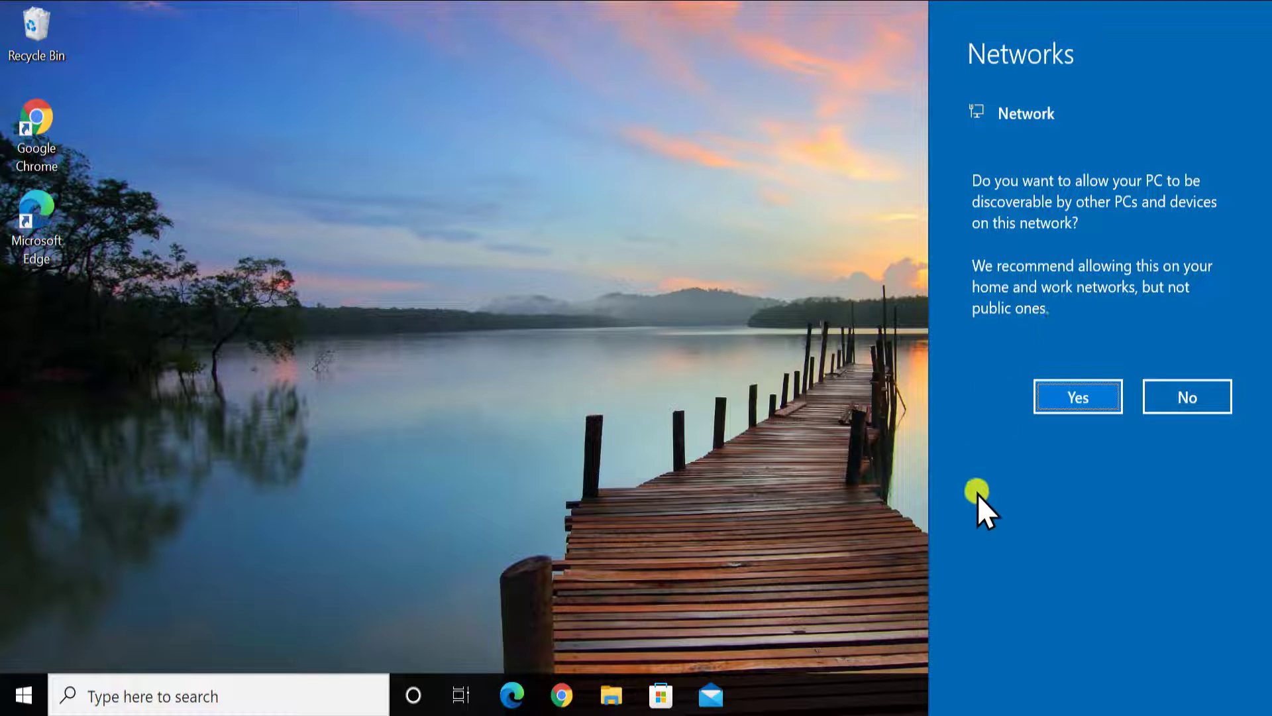
mouse_move(1006, 492)
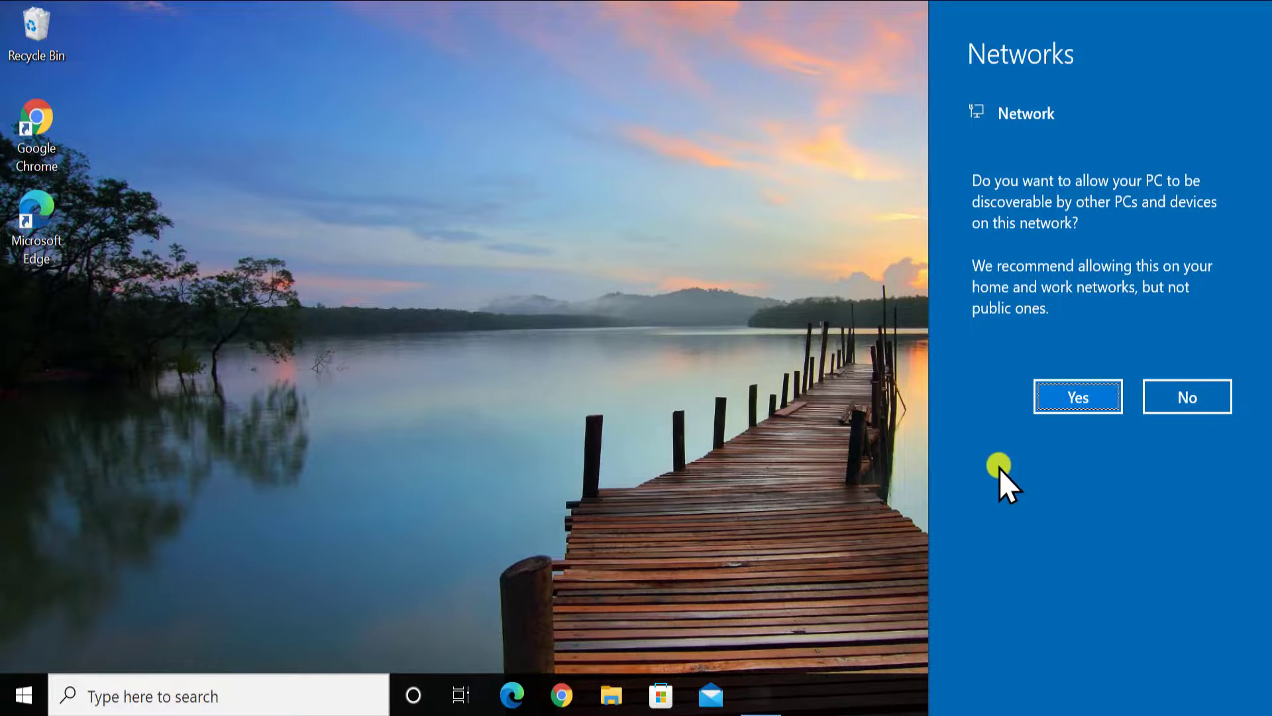
mouse_move(1198, 532)
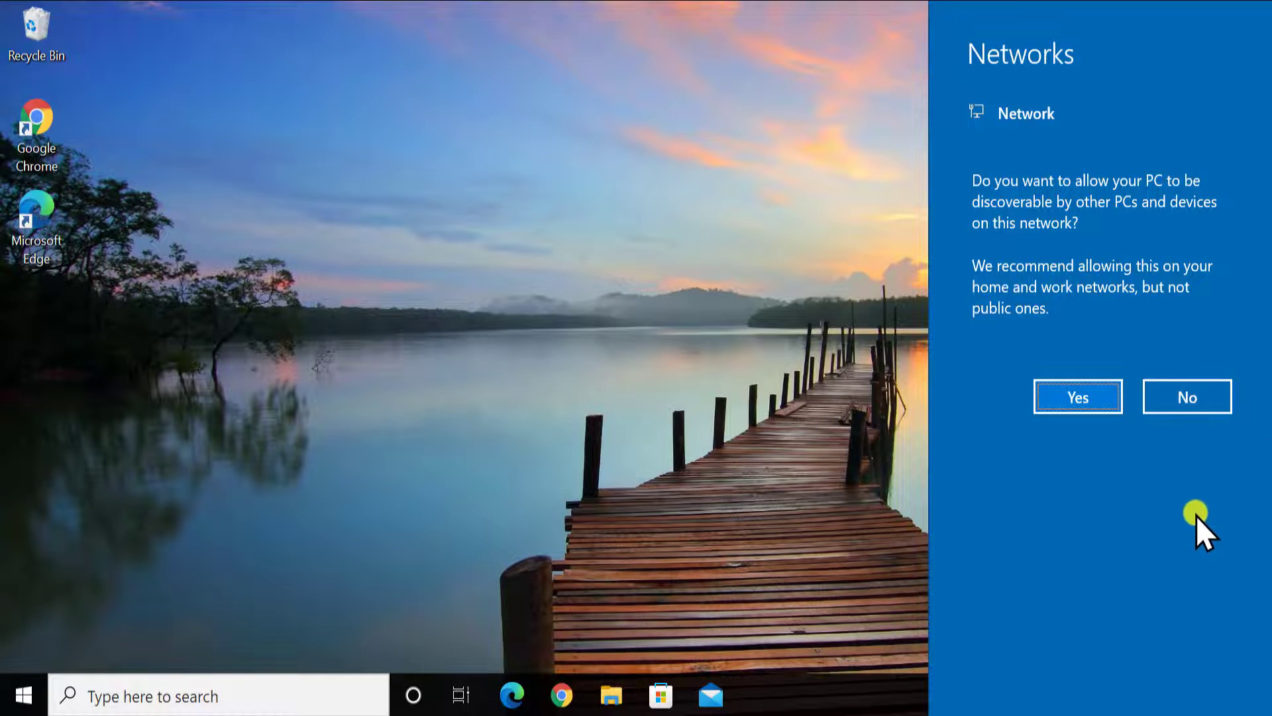
mouse_move(1156, 556)
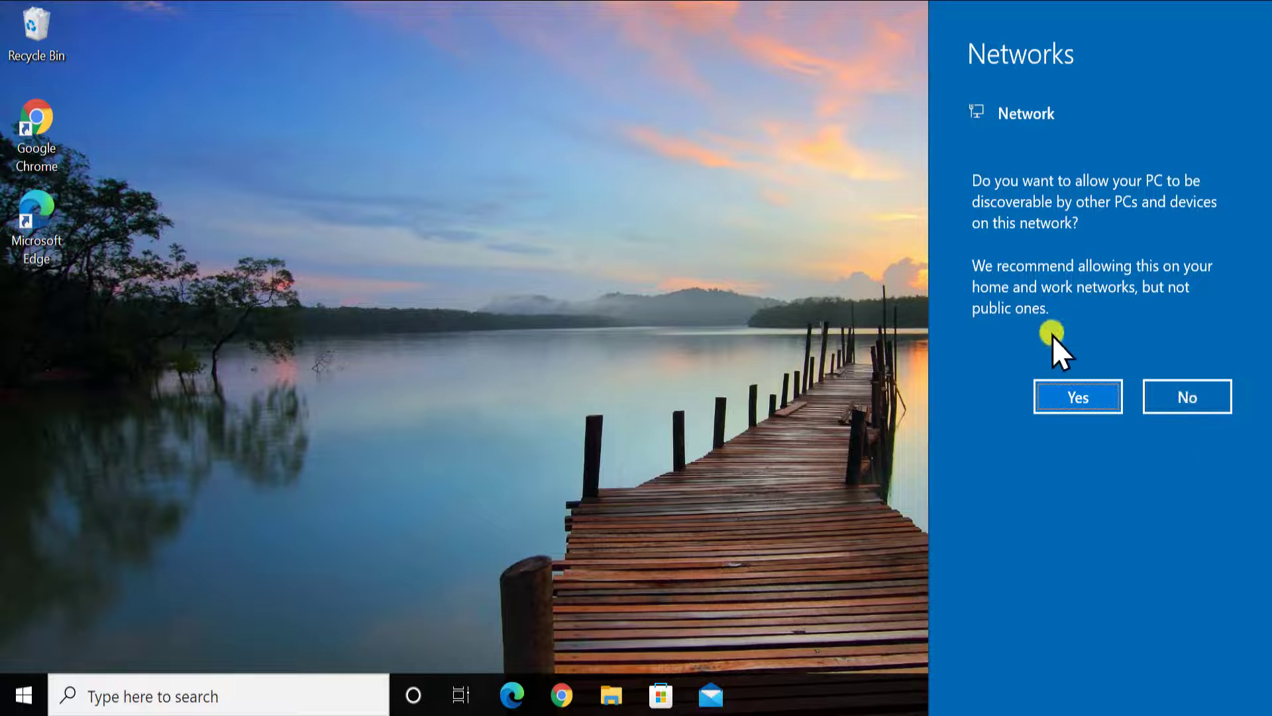
Step: Respond to the Networks flyout asking whether to make the PC discoverable
click(1094, 391)
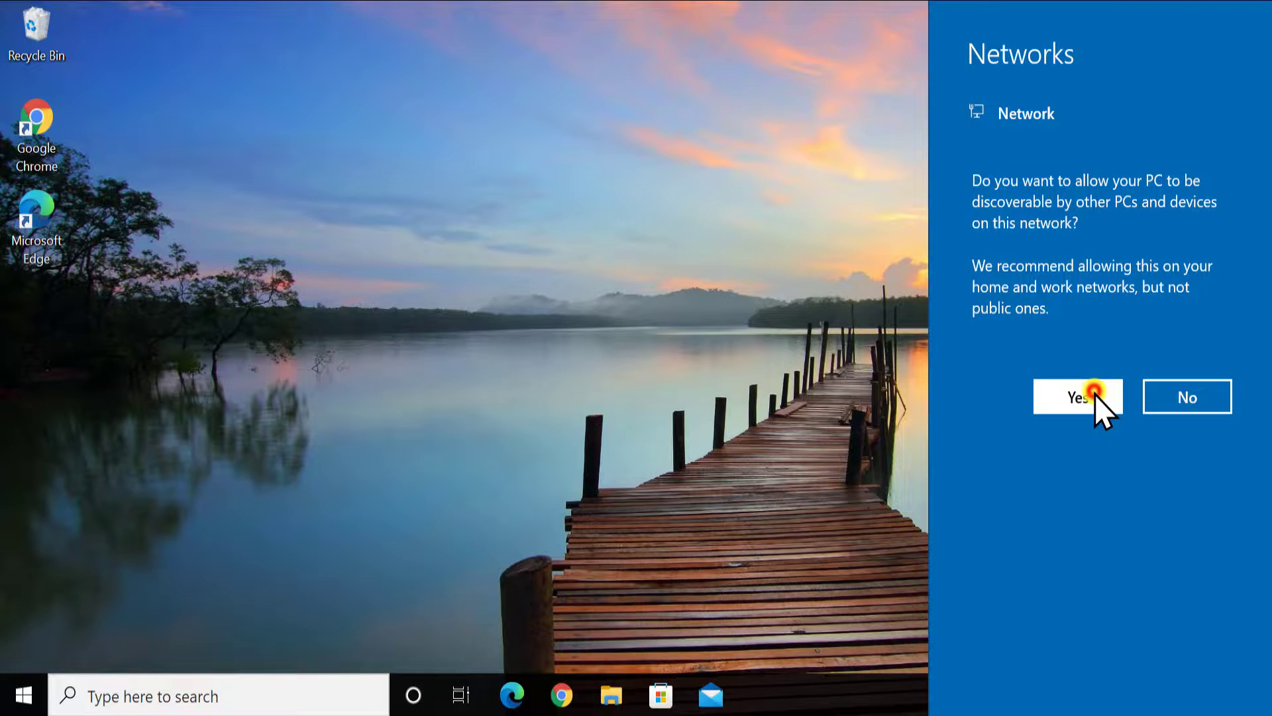
Step: Choose Yes in the Networks pane to make the PC discoverable
click(1079, 396)
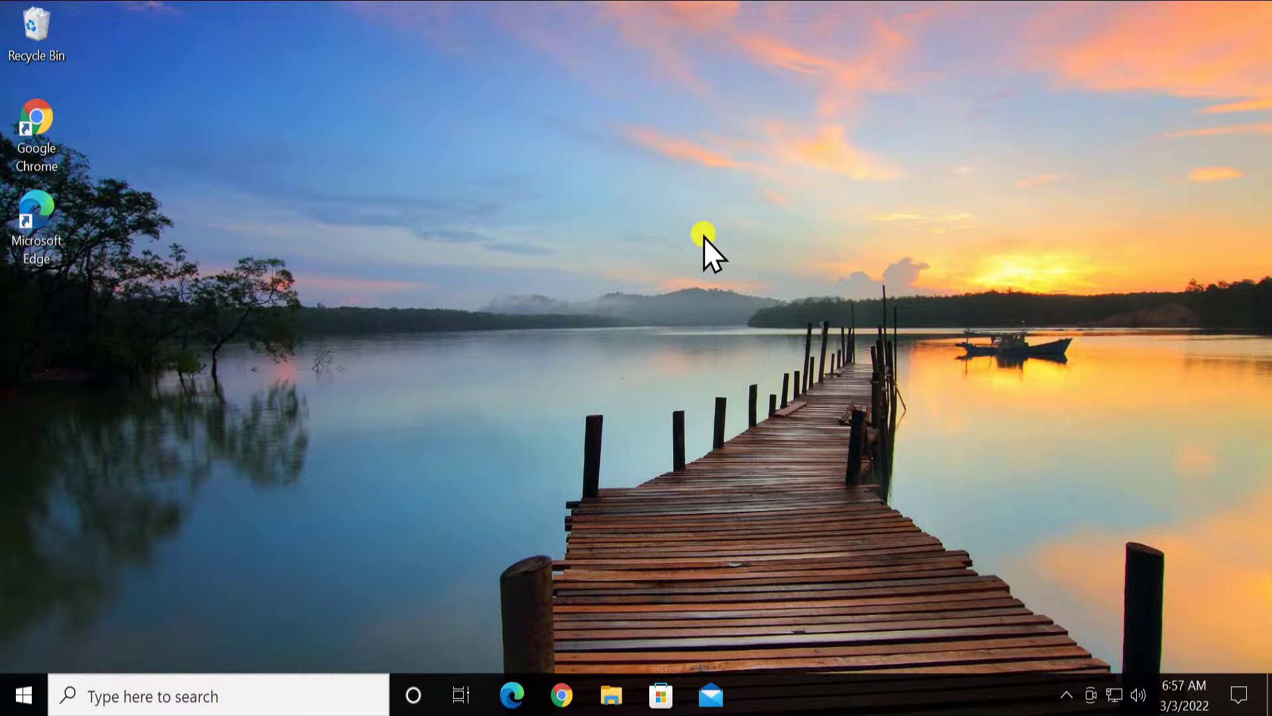
mouse_move(1076, 570)
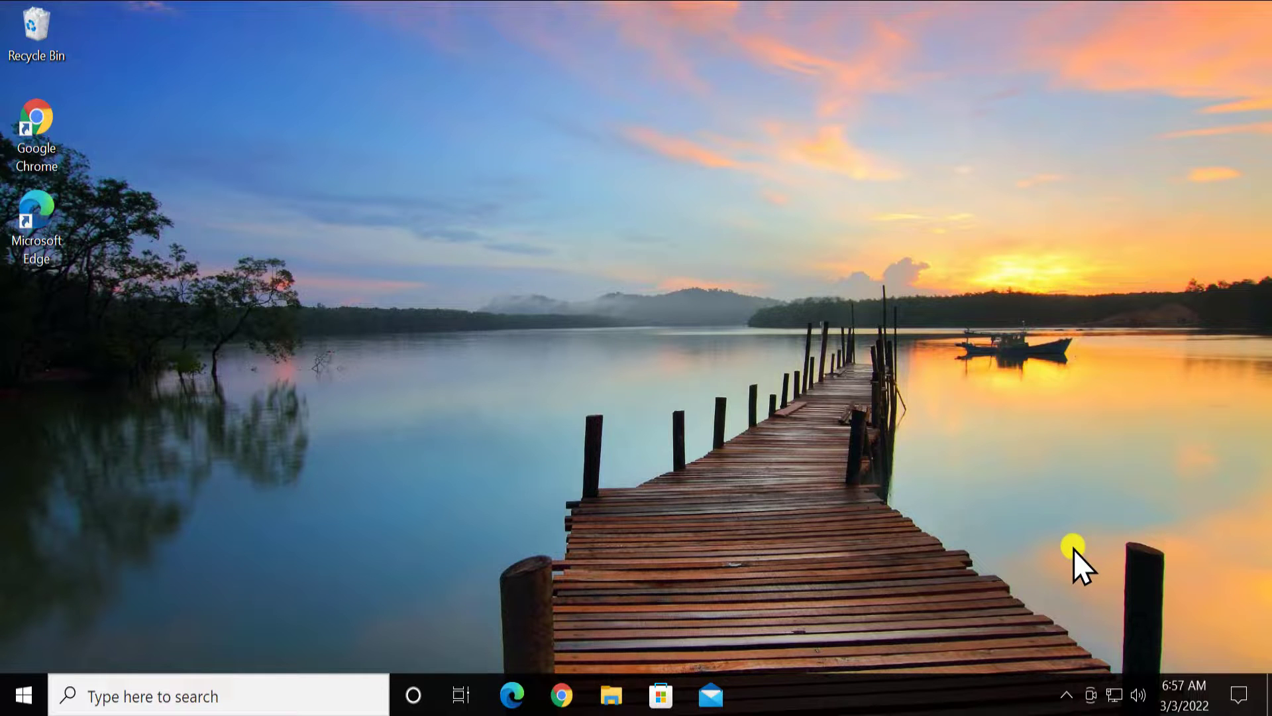
mouse_move(1135, 543)
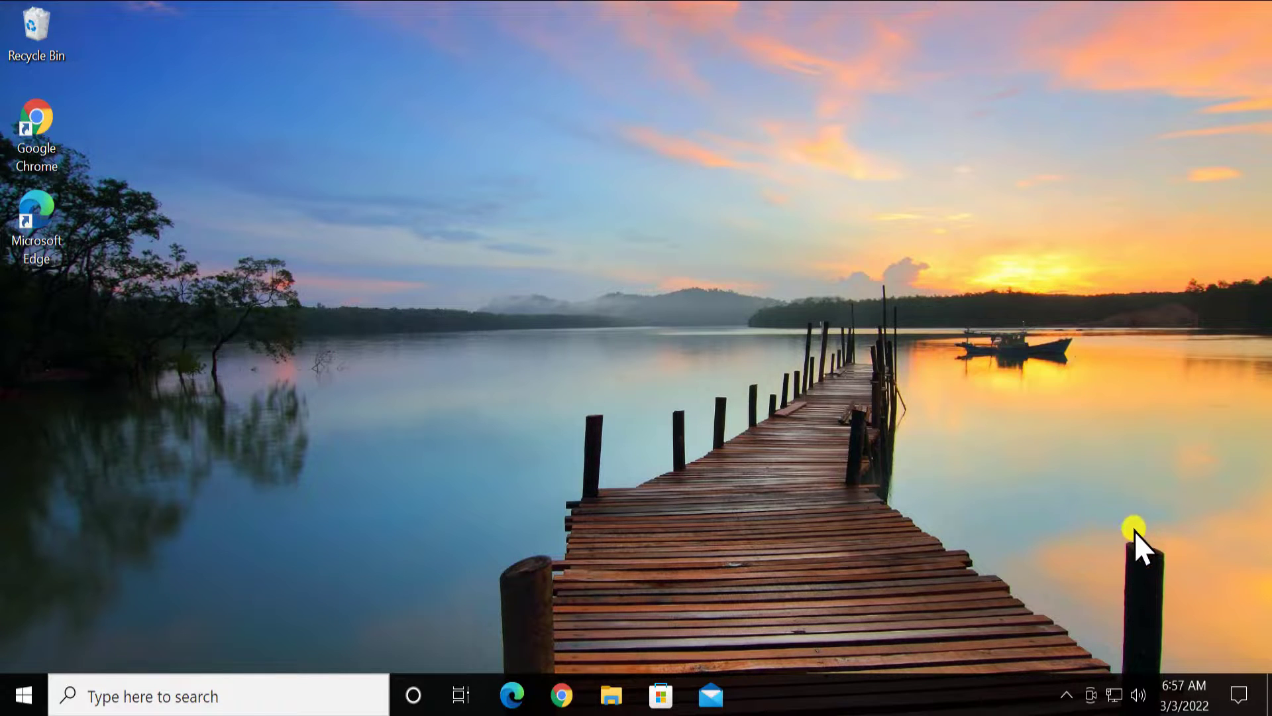